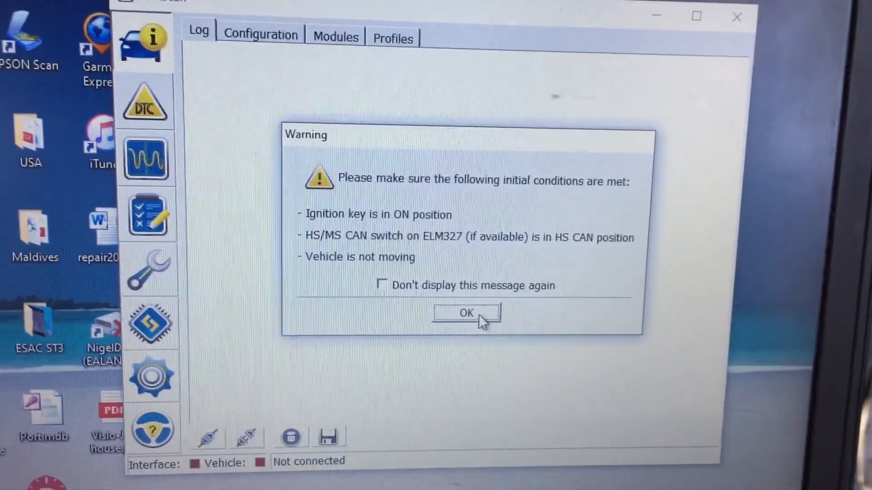
Step: Accept connection preconditions, raise the baud rate, and decline the saved vehicle profile
click(466, 314)
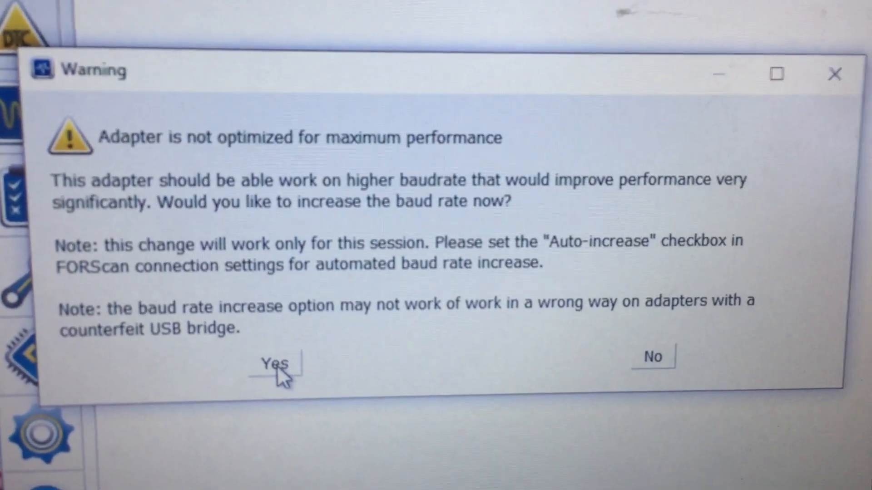
click(278, 375)
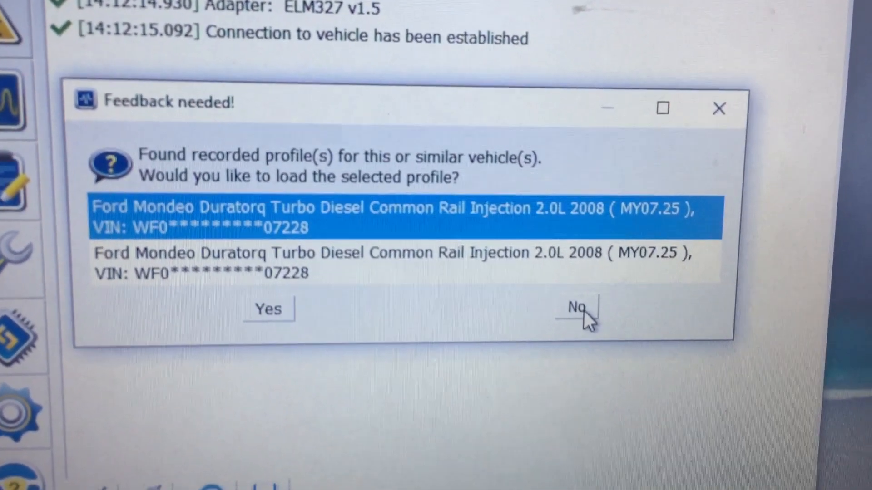
click(578, 311)
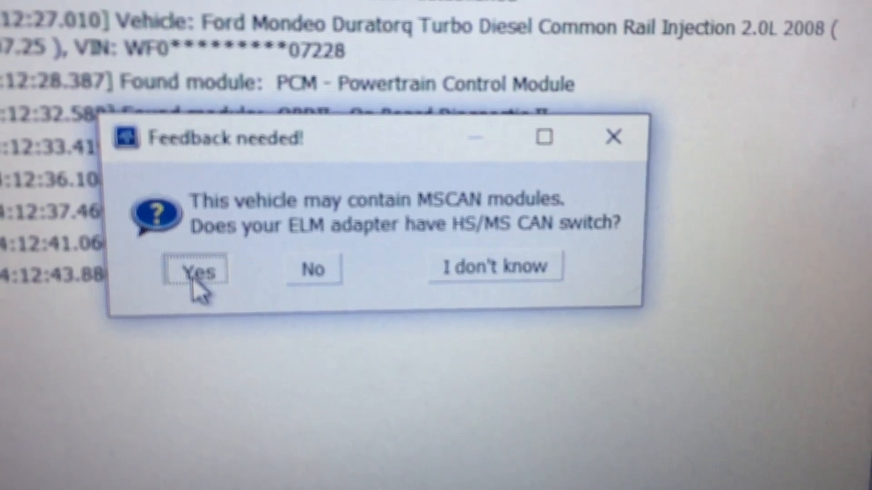
Step: Confirm the adapter's HS/MS CAN switch and that it is set to MS CAN
click(197, 274)
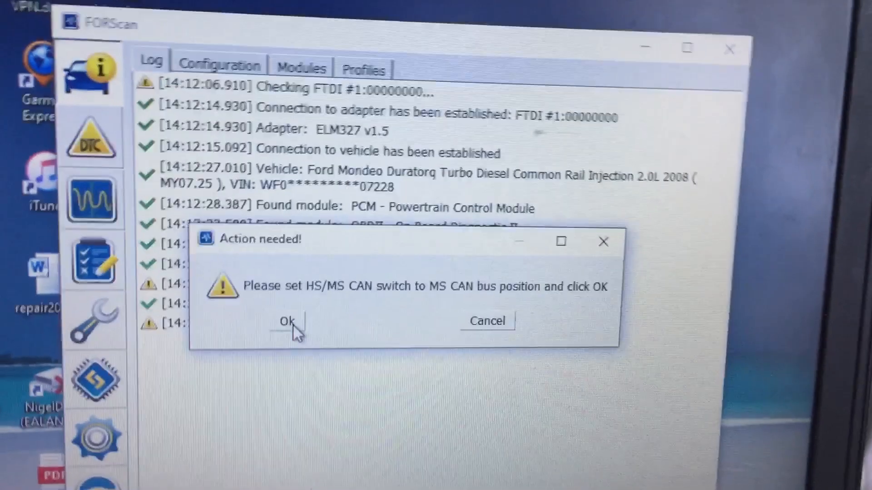
click(288, 321)
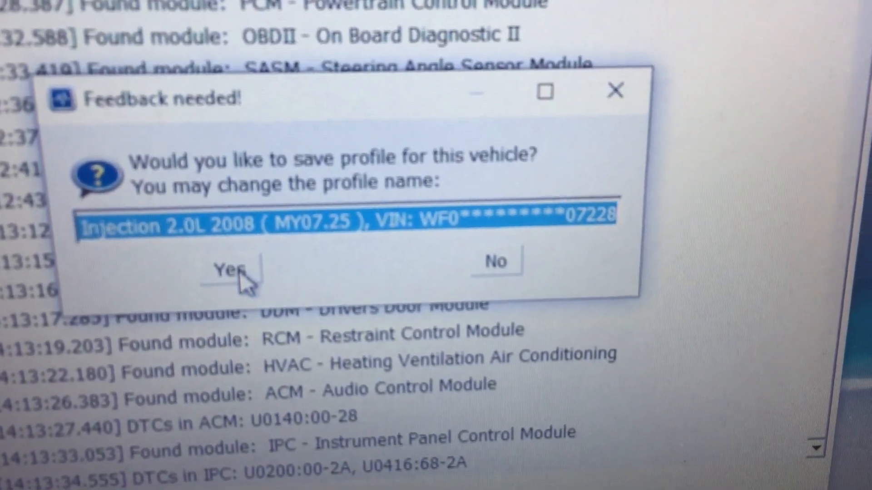
Step: Save the vehicle profile for the Mondeo
click(230, 269)
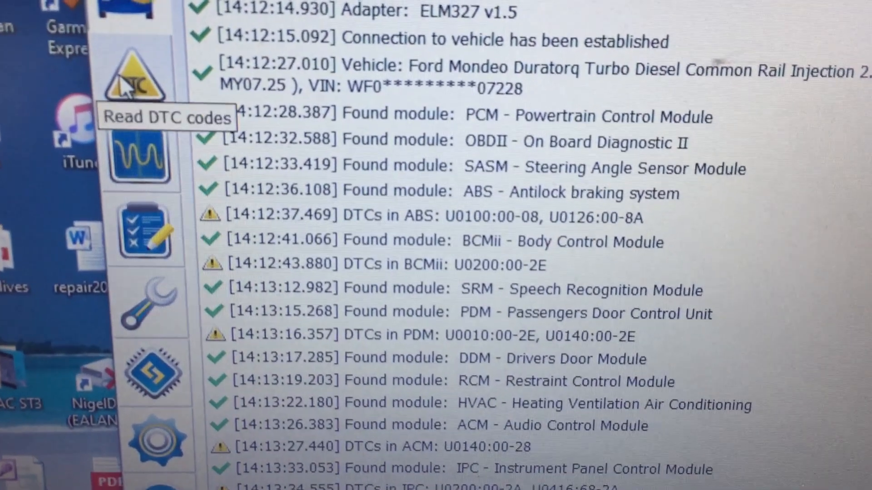
Step: Show stored trouble codes for all modules and scroll through the code details
click(133, 84)
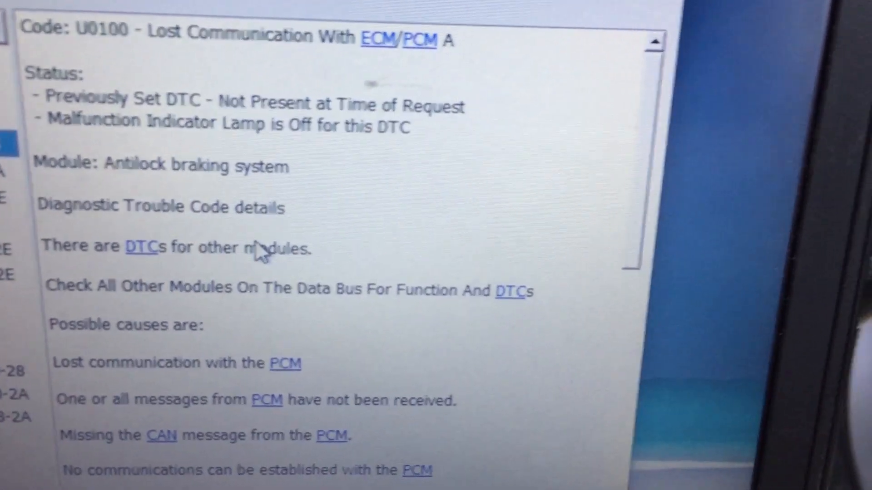
scroll(down, 3)
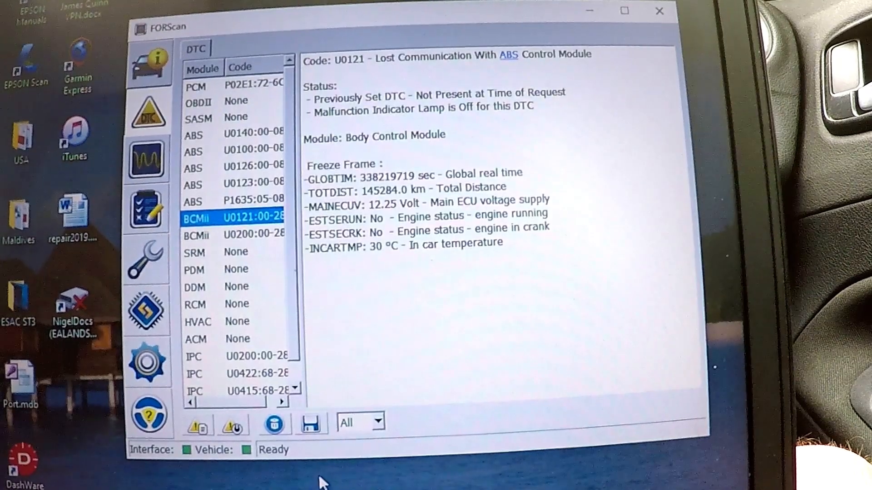
mouse_move(273, 433)
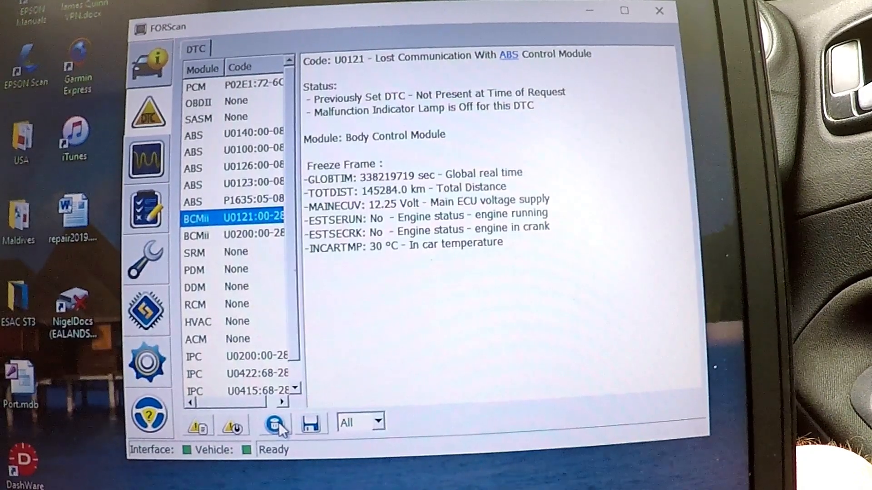
mouse_move(231, 431)
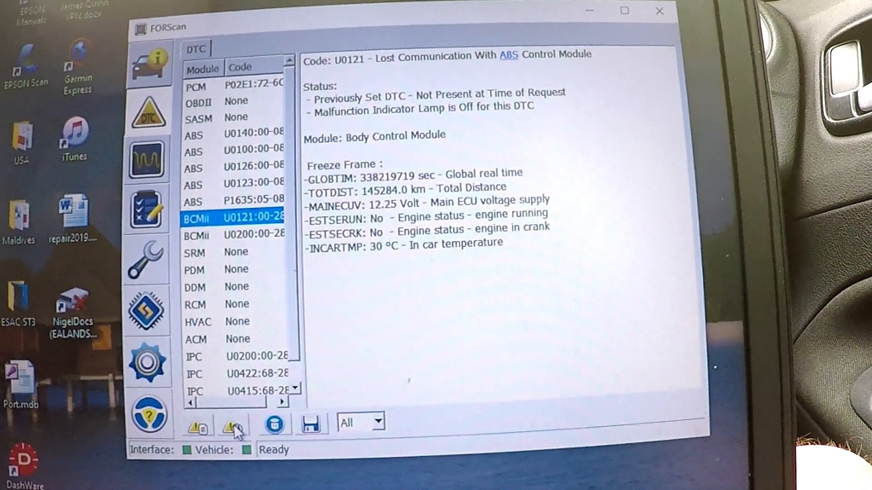
Step: Start clearing the stored trouble codes with Clear DTC
click(231, 427)
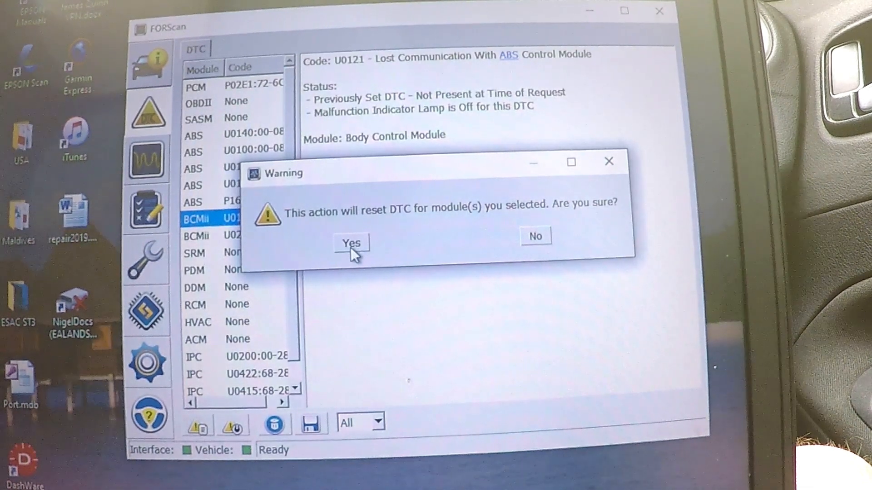
Step: Confirm the trouble code reset and acknowledge the ignition has been cycled
click(353, 244)
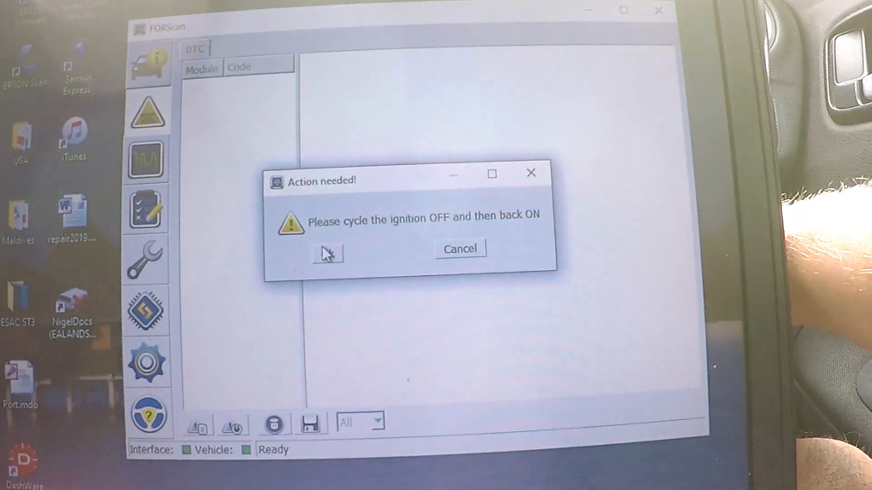
click(327, 255)
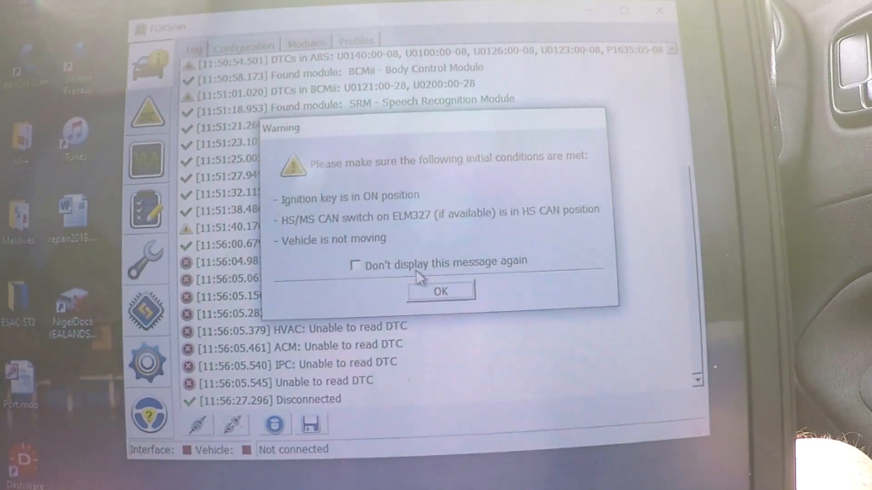
Step: Accept preconditions, raise baud rate, skip profile, and confirm the switch is at MS CAN
click(440, 291)
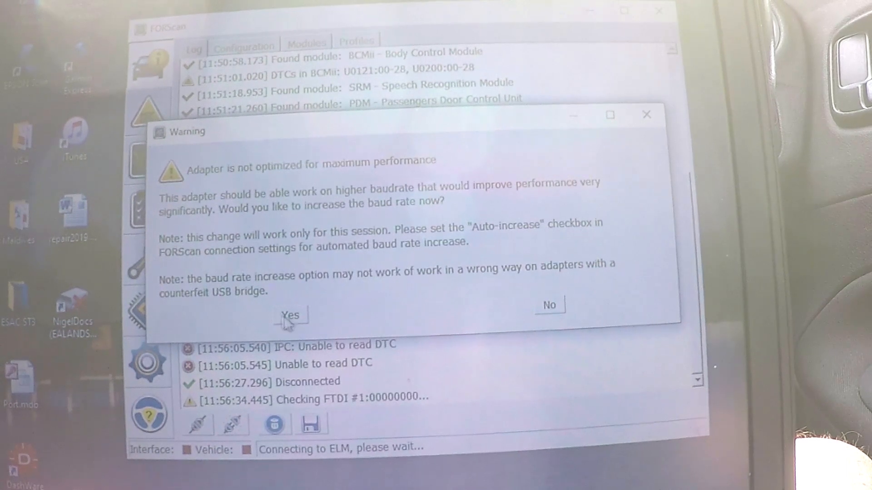
click(291, 316)
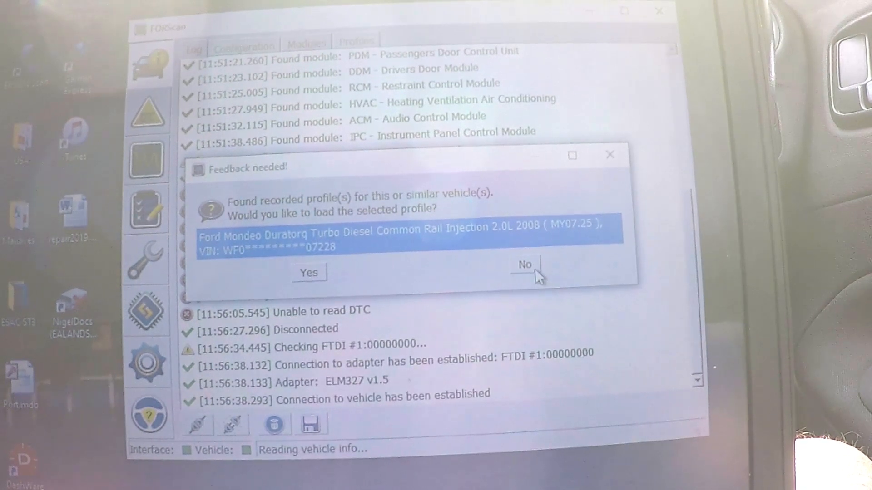
click(526, 266)
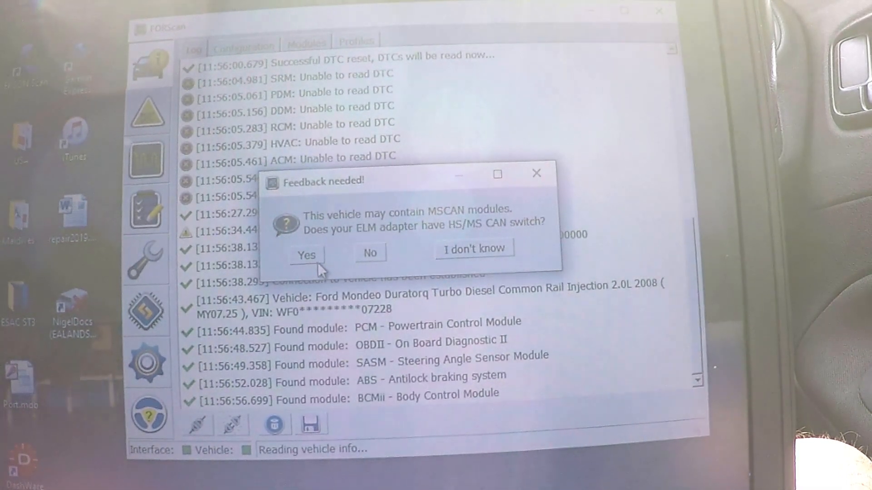
click(307, 255)
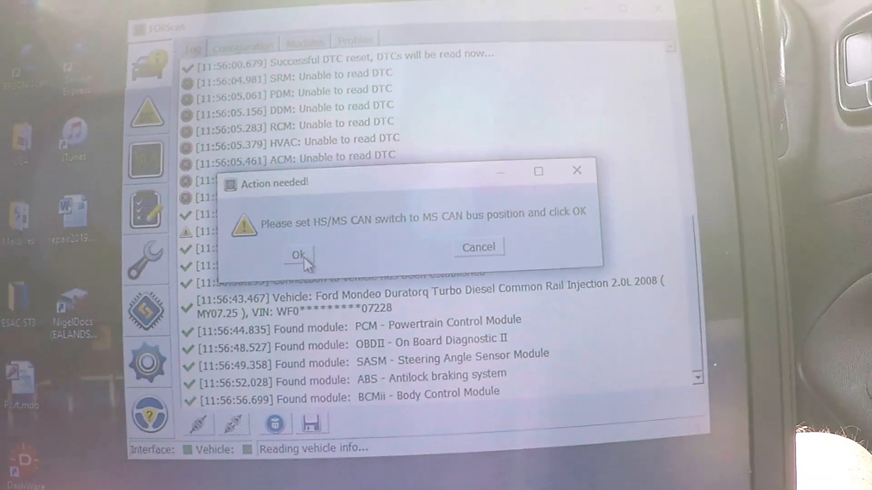
click(298, 256)
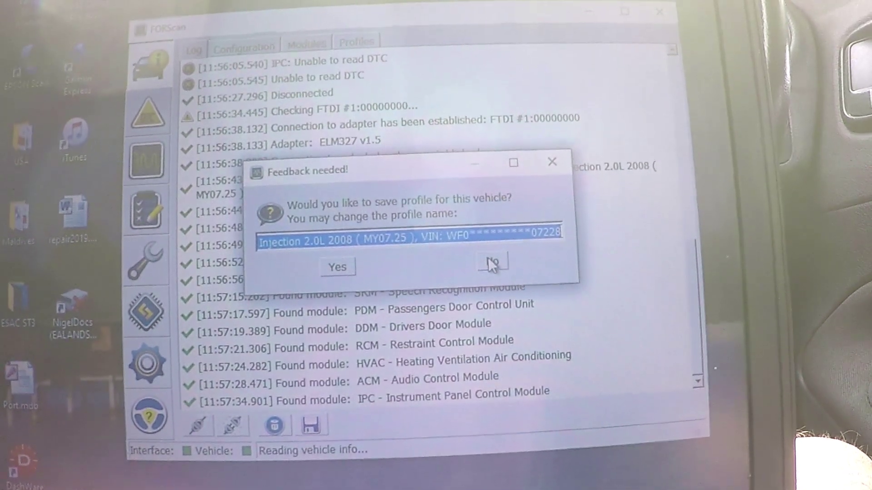
Step: Decline saving the profile and check the ABS trouble code result
click(493, 265)
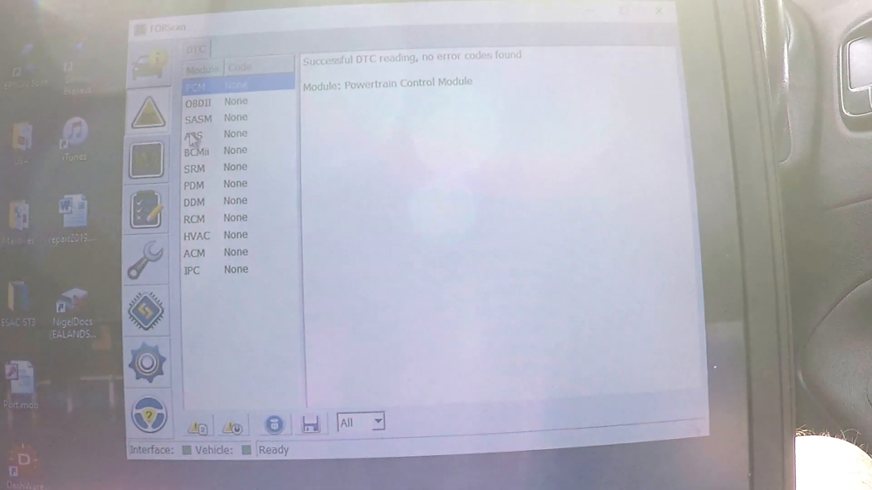
click(194, 134)
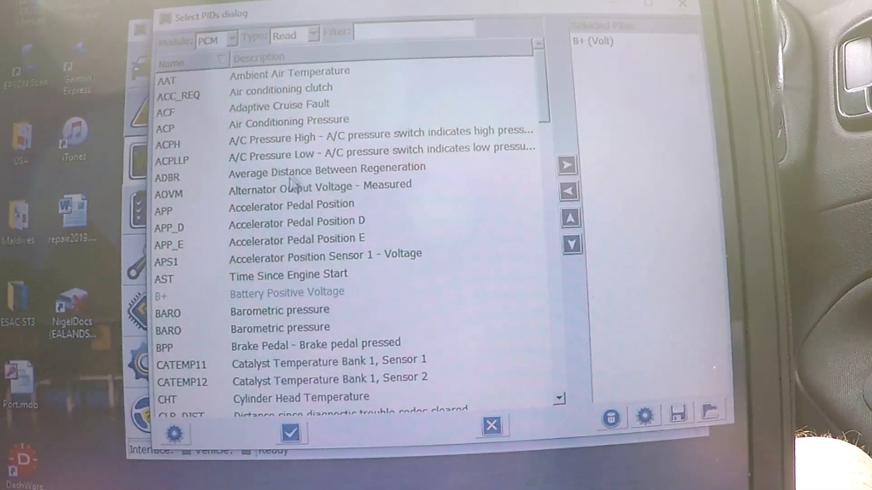
mouse_move(304, 241)
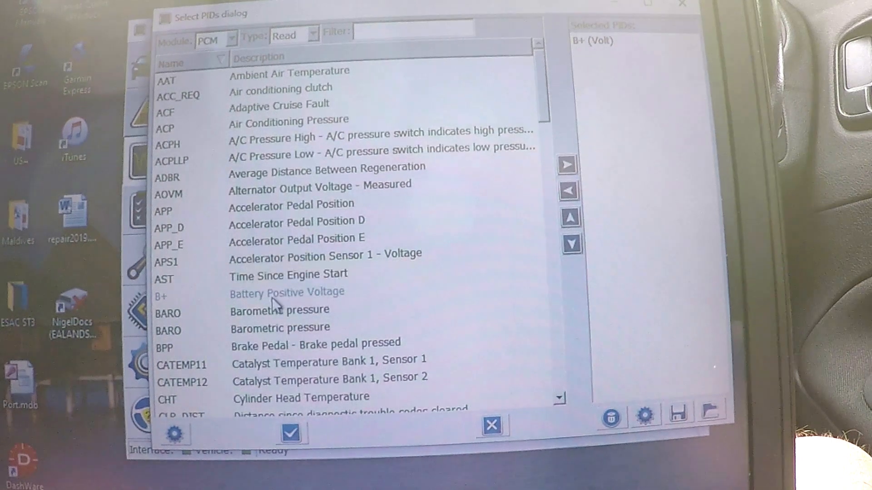
Step: Add Barometric pressure and Intake Air Temperature to the selected PIDs
click(275, 312)
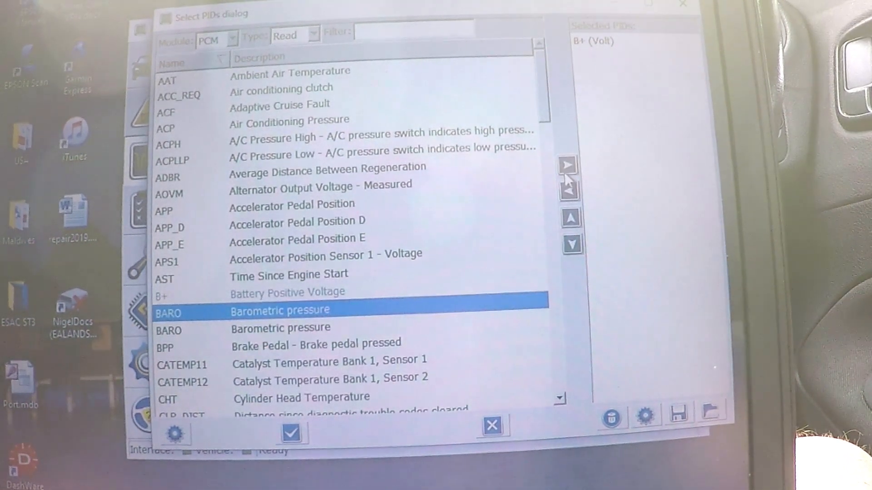
click(569, 177)
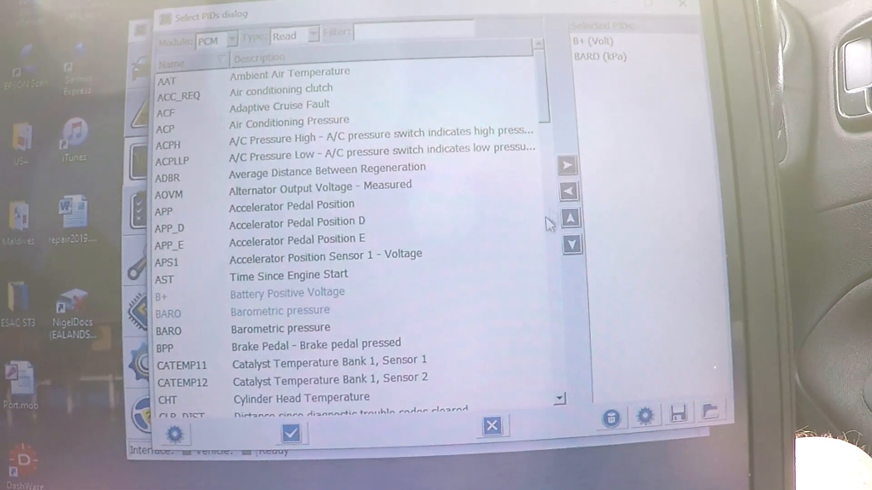
mouse_move(594, 352)
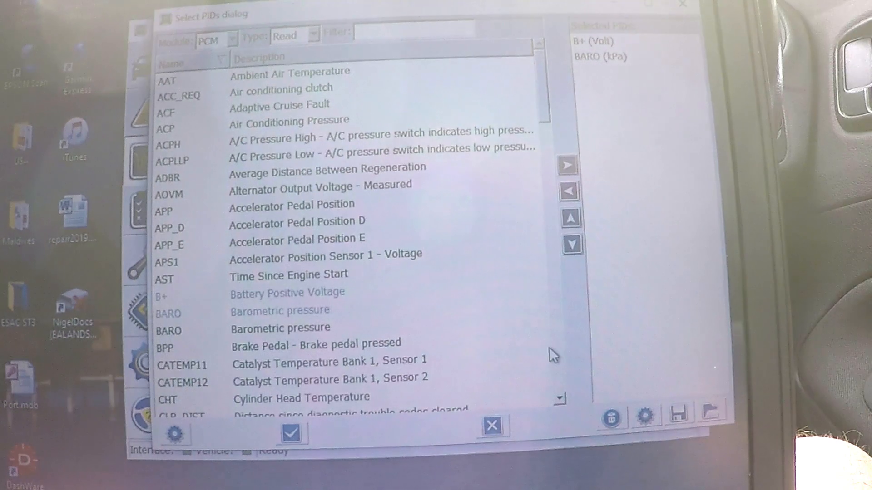
scroll(down, 3)
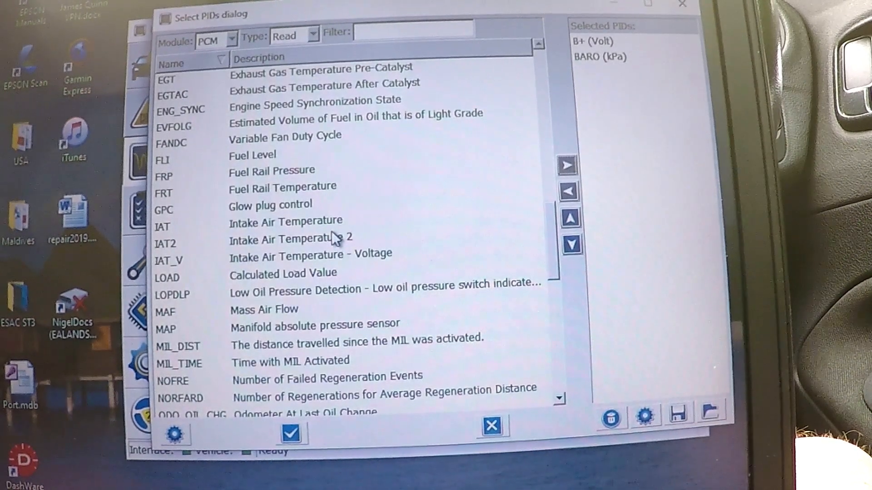
click(278, 222)
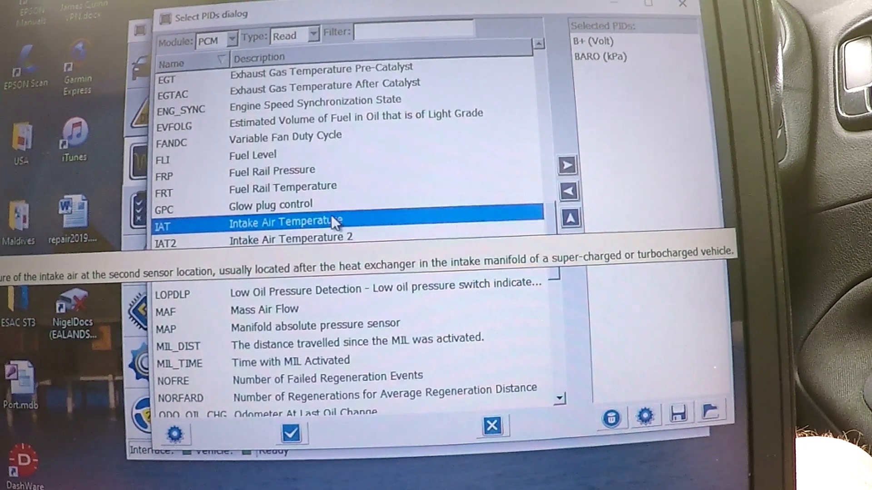
click(569, 164)
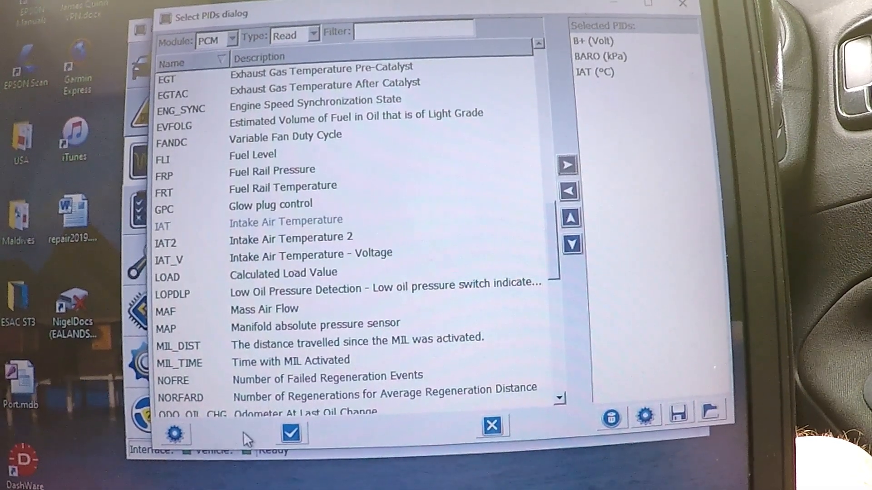
mouse_move(291, 447)
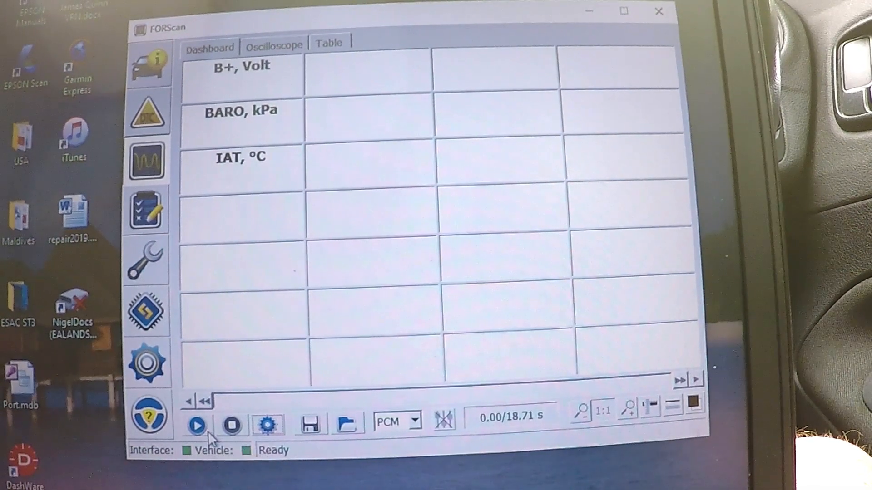
Step: Start streaming live sensor data and confirm the CAN bus switch prompt
click(198, 427)
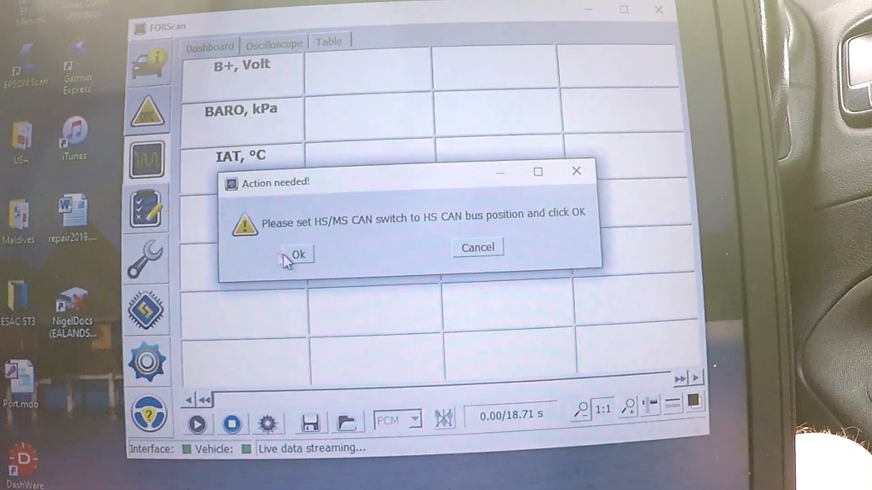
click(301, 255)
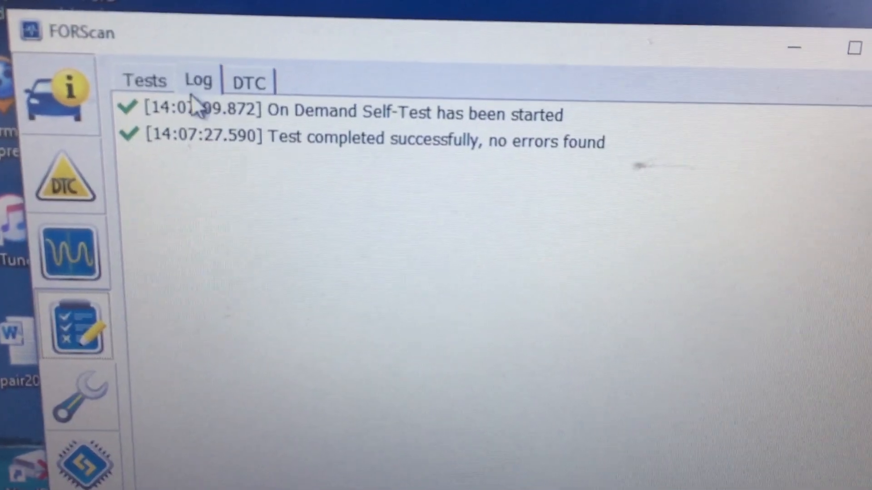
Step: Return to the tests list and run the BCMii On Demand Self-Test
click(145, 80)
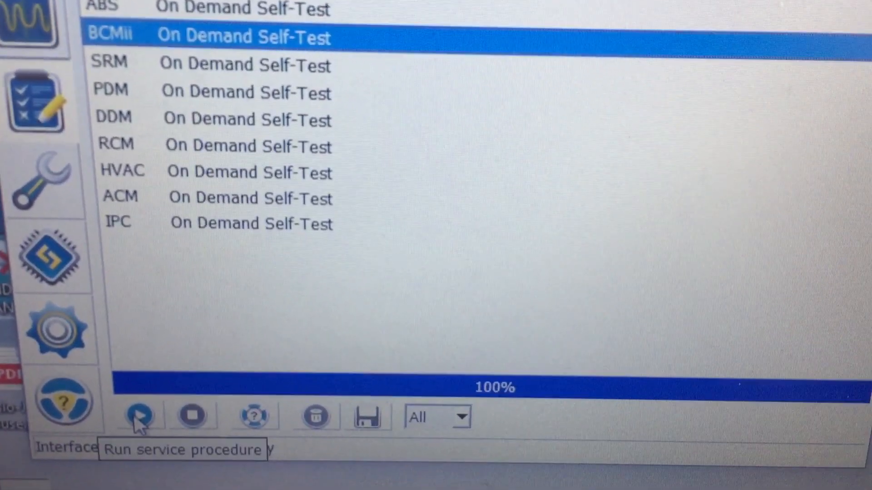
click(135, 418)
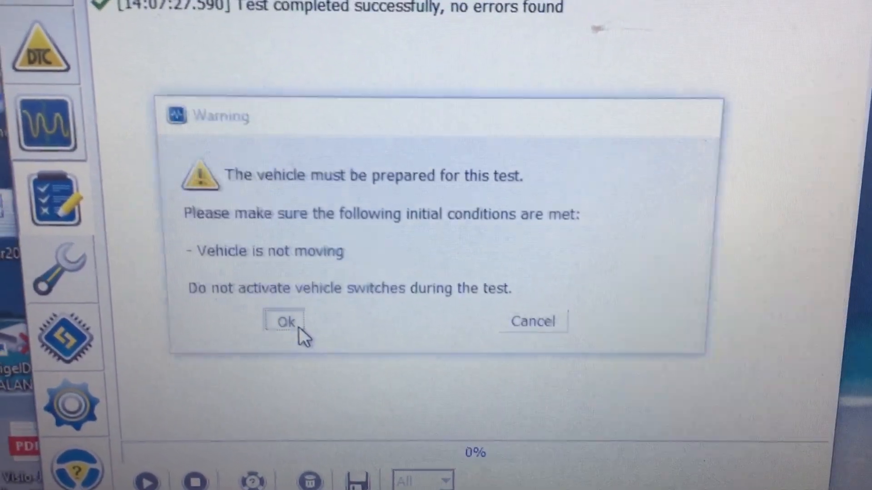
Step: Confirm the vehicle-preparation warning so the BCMii service functions appear
click(286, 322)
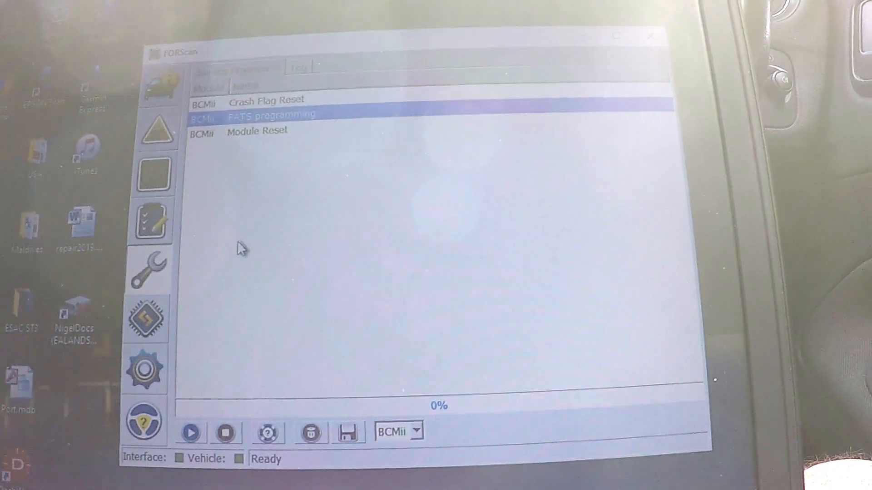
Step: Run the BCMii PATS programming service procedure
click(190, 434)
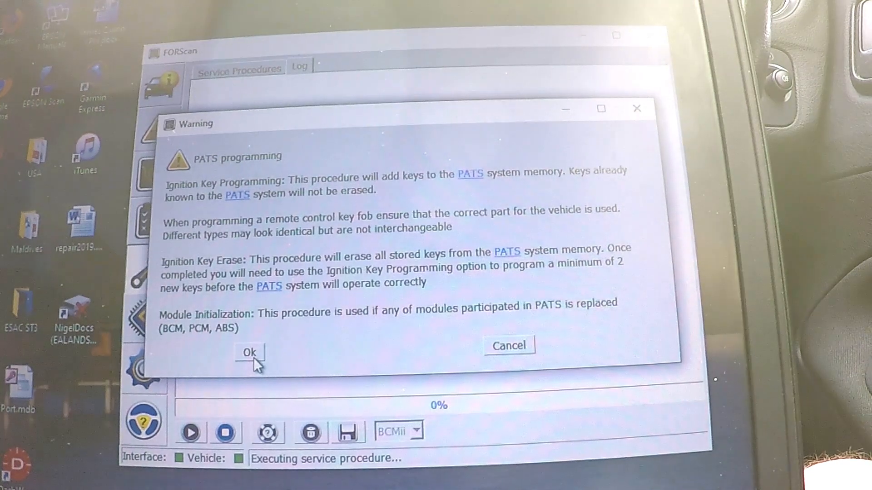
Step: Acknowledge the PATS warning, answer no keyless start, cancel, and open Configuration and Programming
click(251, 352)
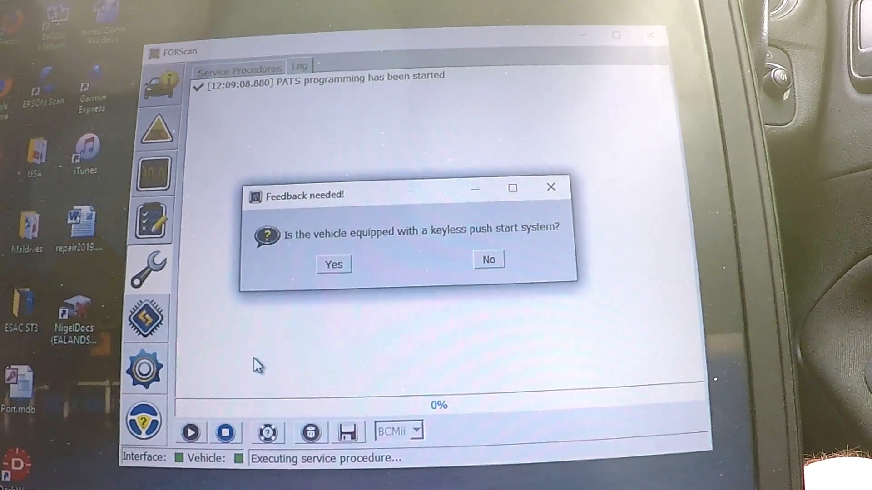
mouse_move(489, 287)
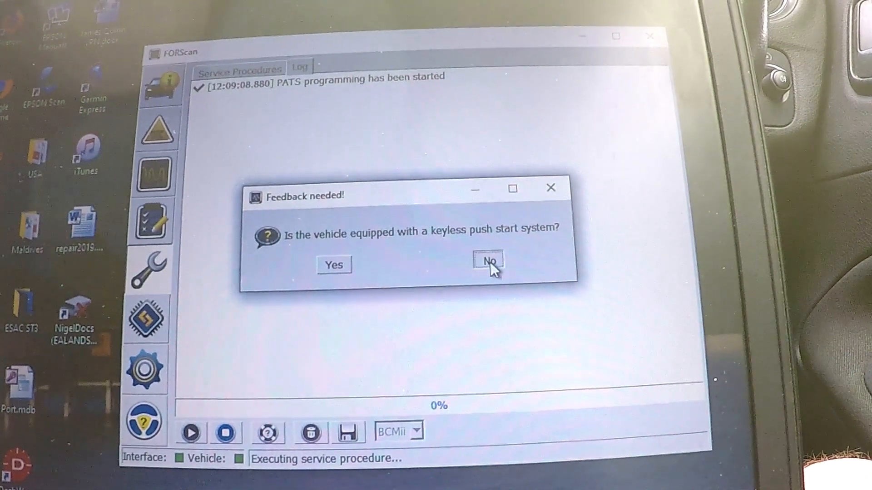
click(491, 264)
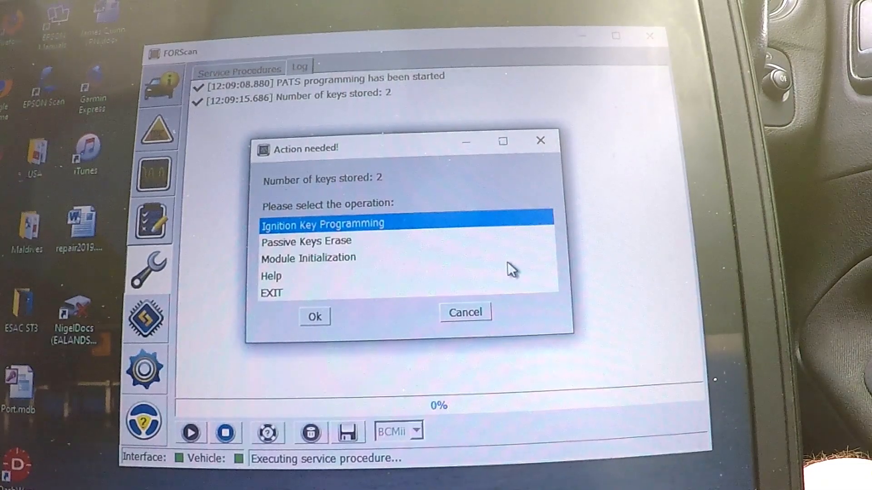
mouse_move(555, 261)
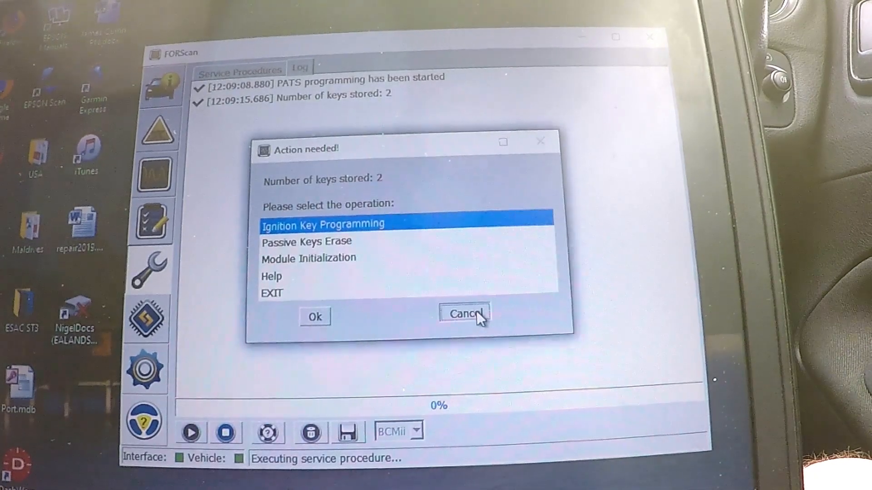
click(466, 314)
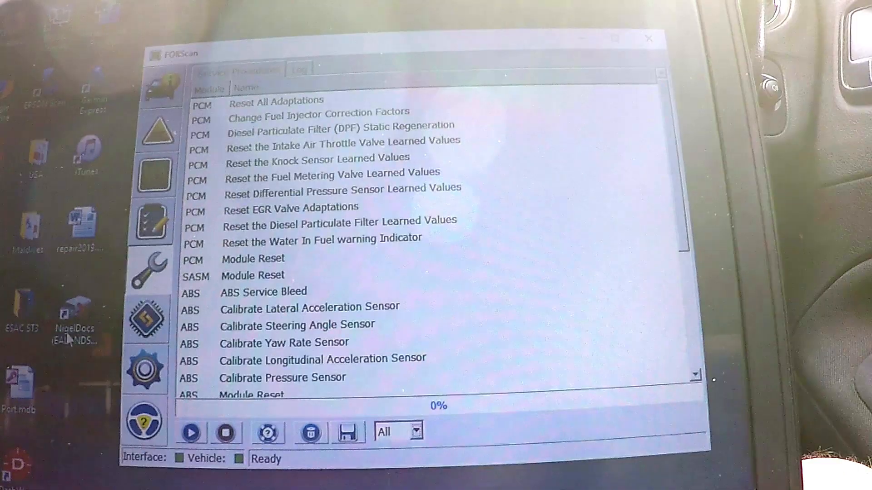
click(145, 319)
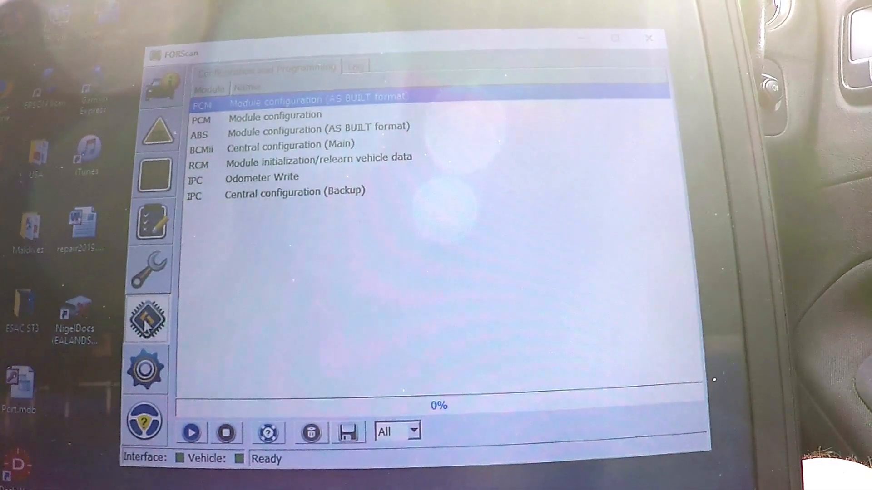